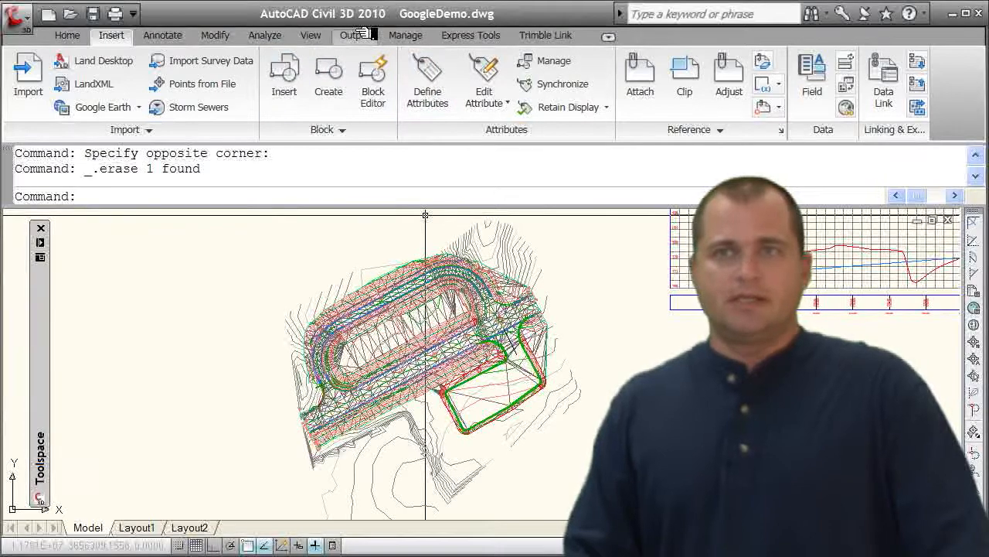
Launch Publish to Google Earth from the Output tab, reaching the Describe step for GoogleDemo.
left_click(355, 35)
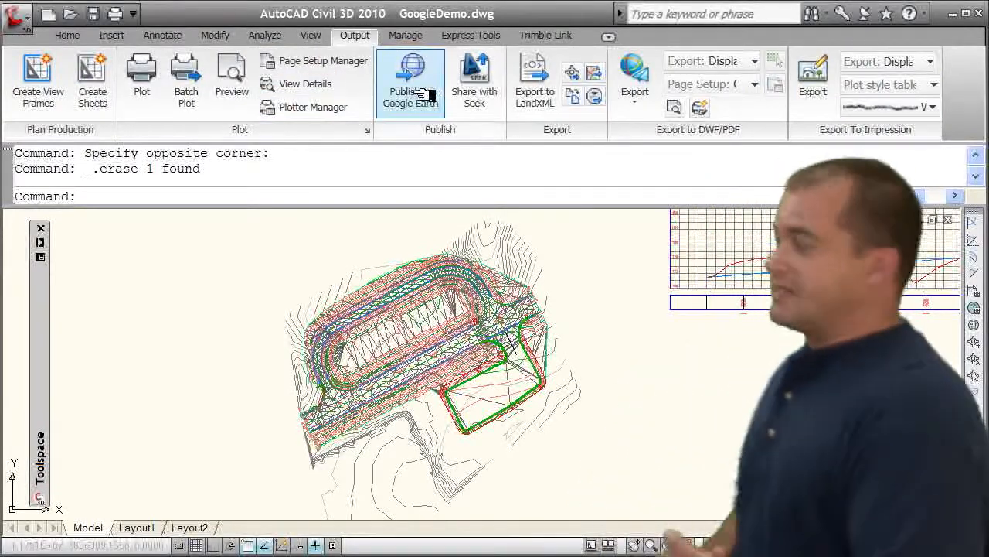
mouse_move(410, 77)
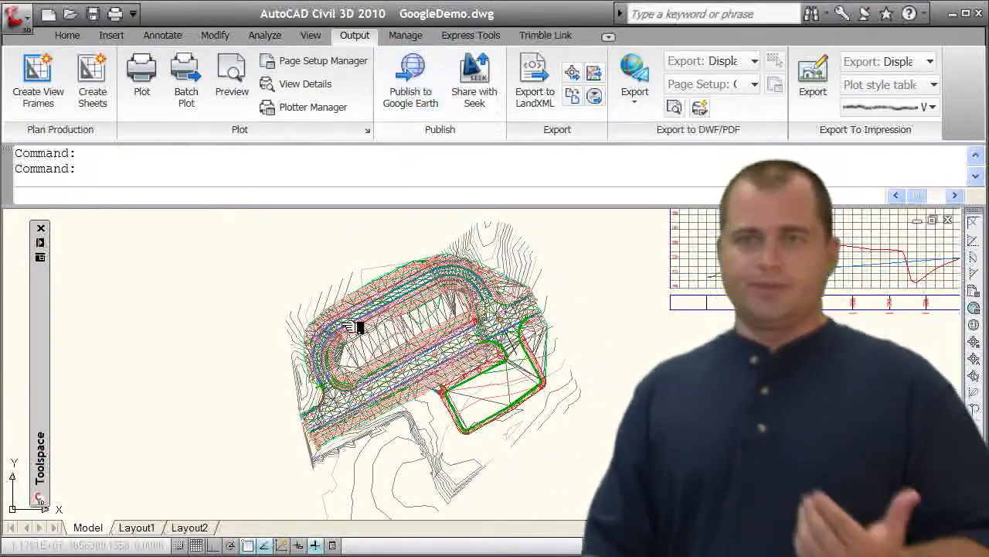
left_click(411, 73)
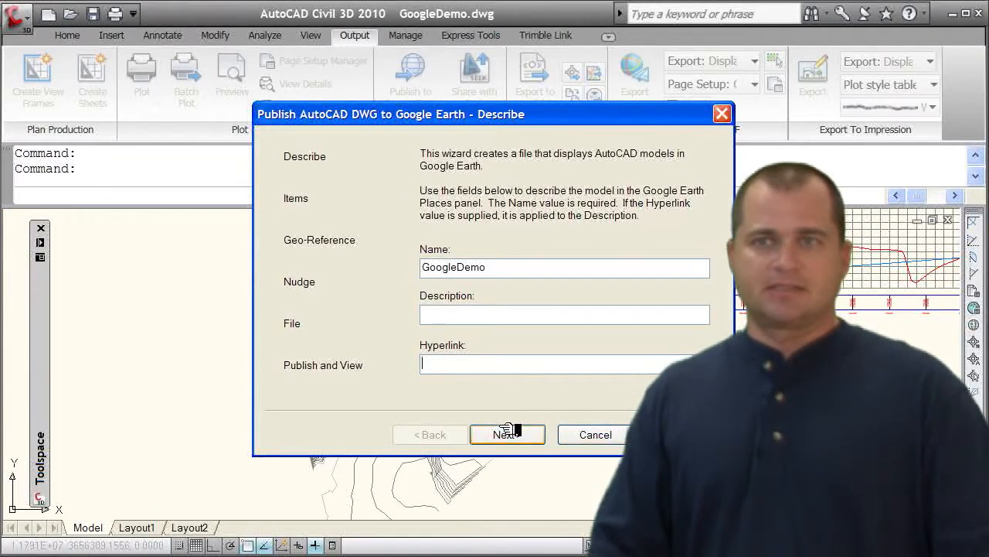
Advance to the Items step and choose Selected model space entities.
left_click(507, 434)
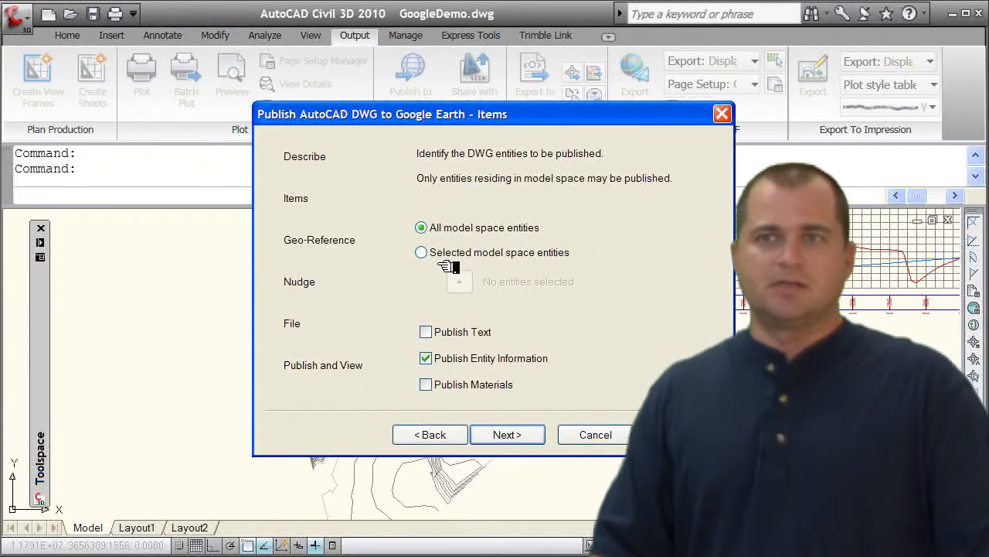
mouse_move(421, 252)
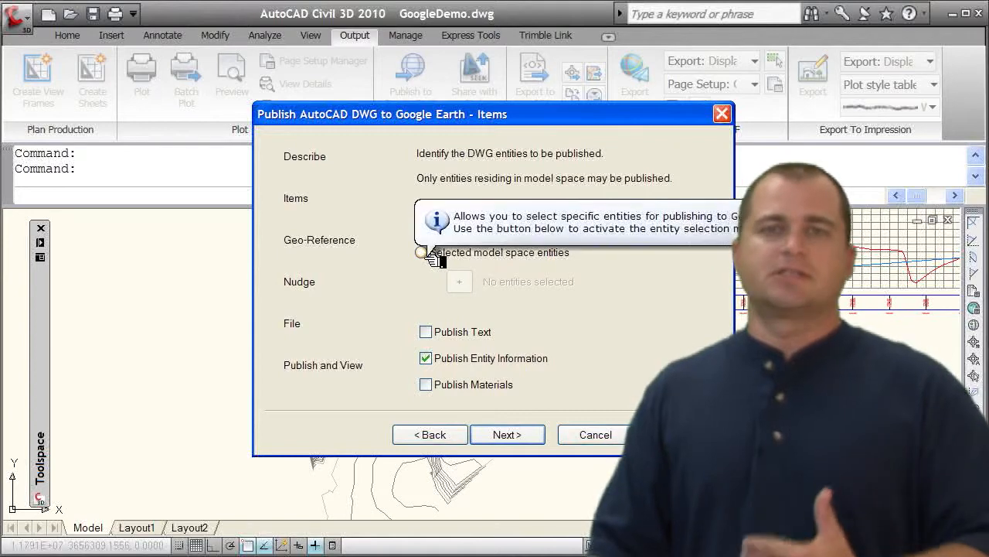
left_click(421, 228)
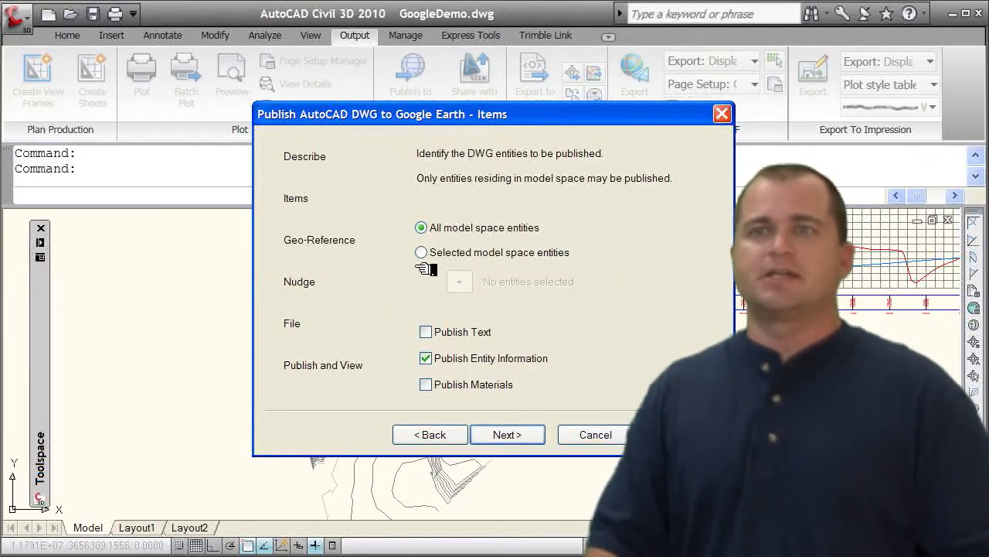
left_click(422, 252)
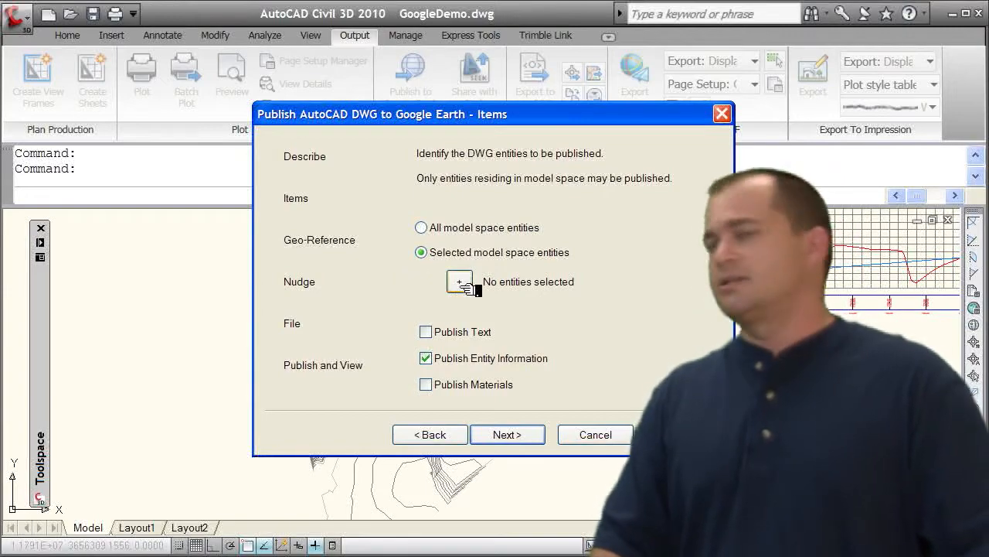
mouse_move(458, 281)
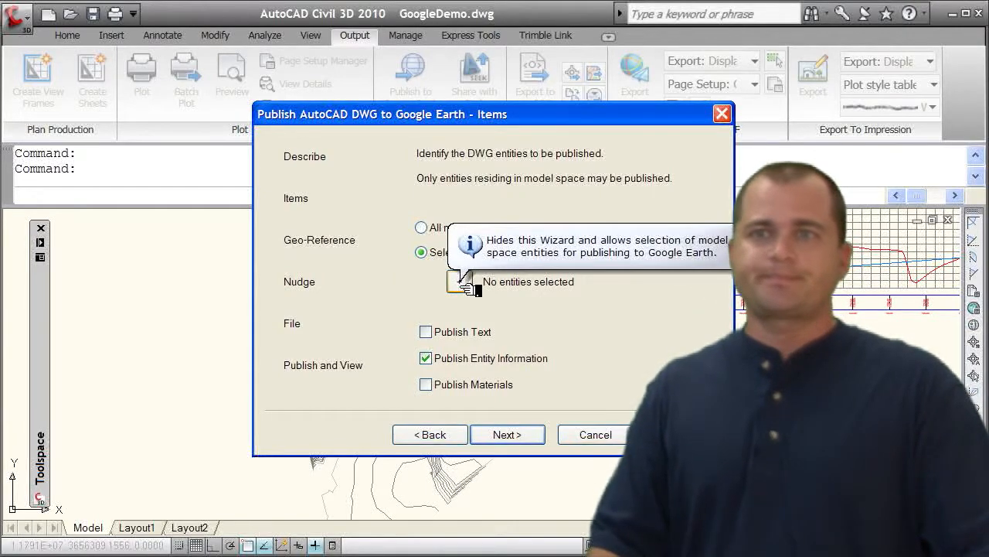
Window-select the site design objects and remove one, leaving 44 entities selected.
left_click(459, 280)
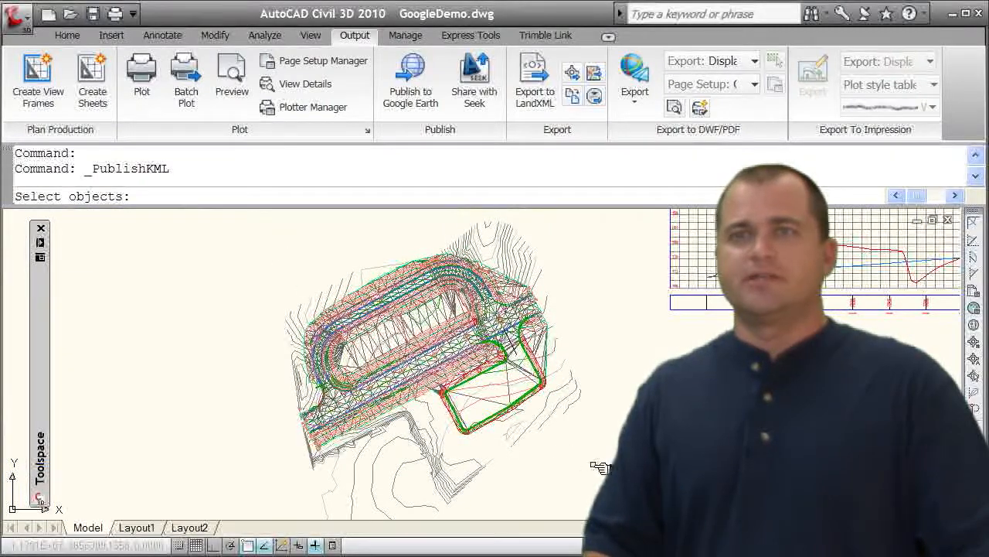
left_click_drag(599, 467, 257, 257)
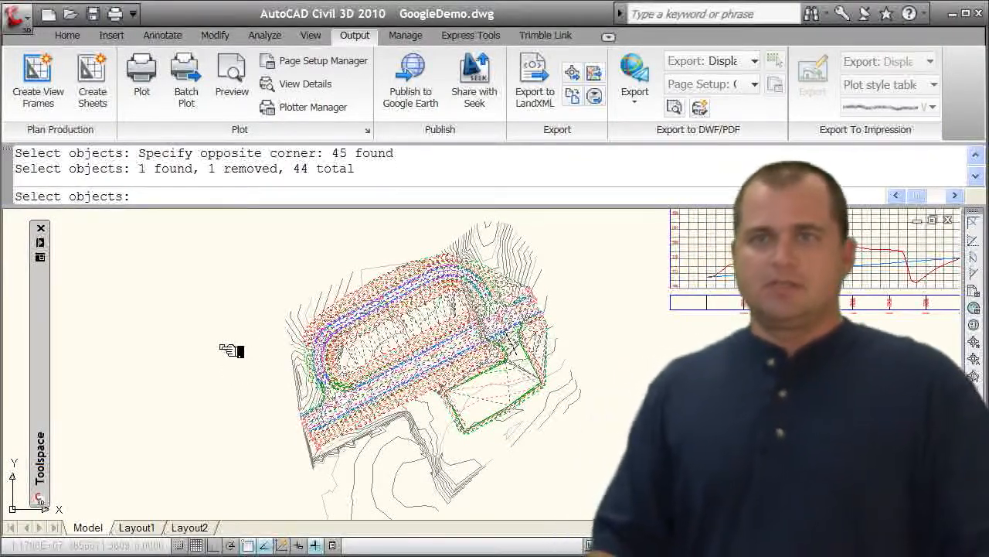
left_click(411, 74)
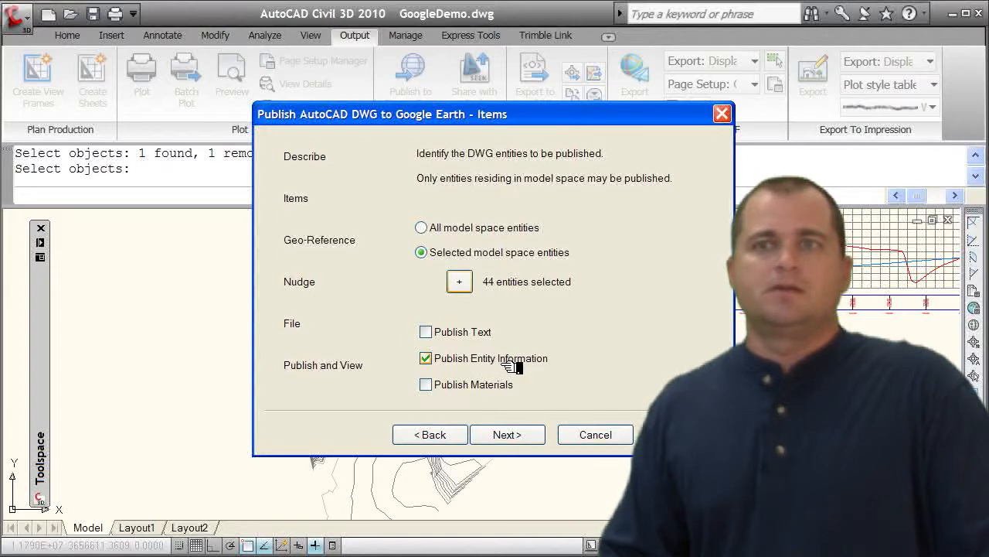
Accept the drawing's NAD83 Virginia State Planes transform and advance to the Nudge step.
left_click(507, 434)
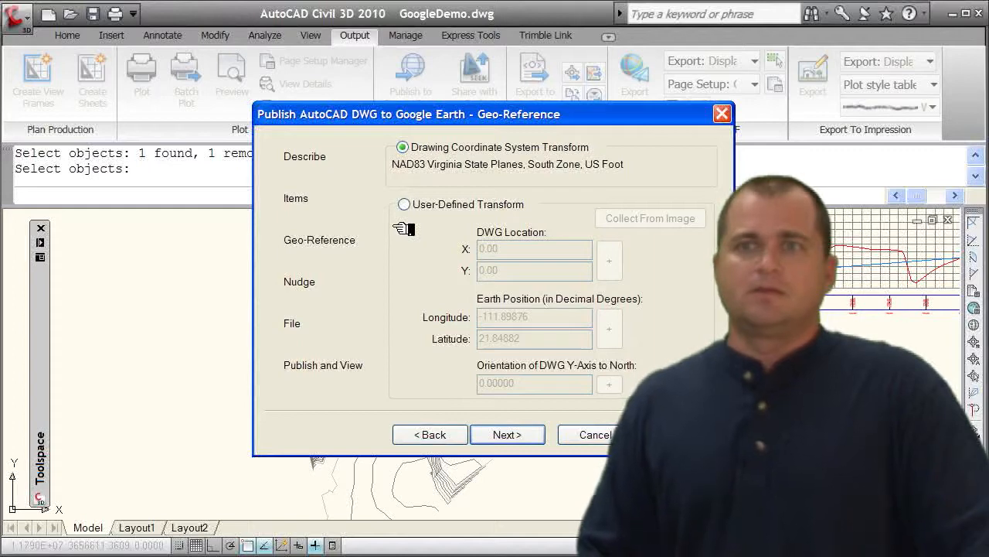
left_click(507, 433)
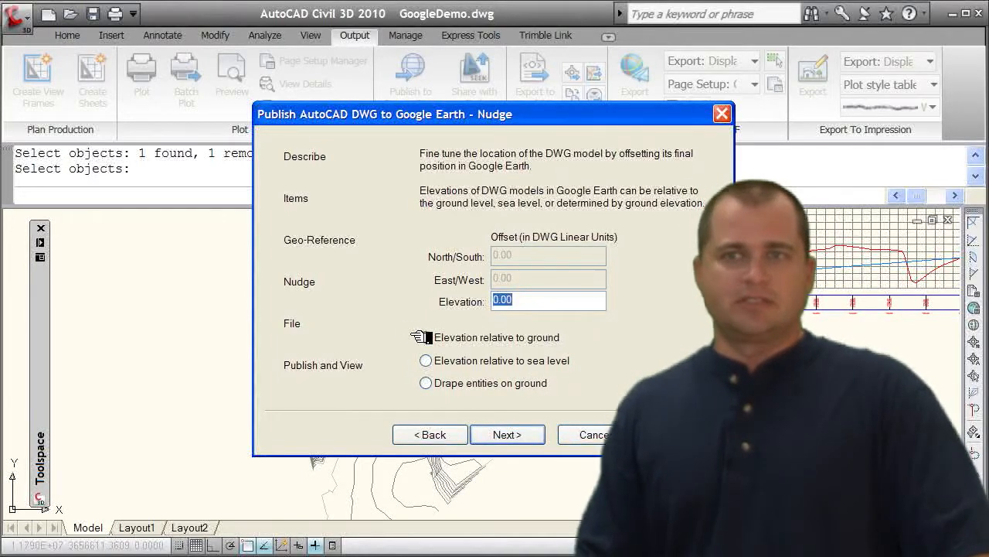
Set elevation to drape entities on ground and advance to the GoogleDemo.kmz File step.
left_click(425, 337)
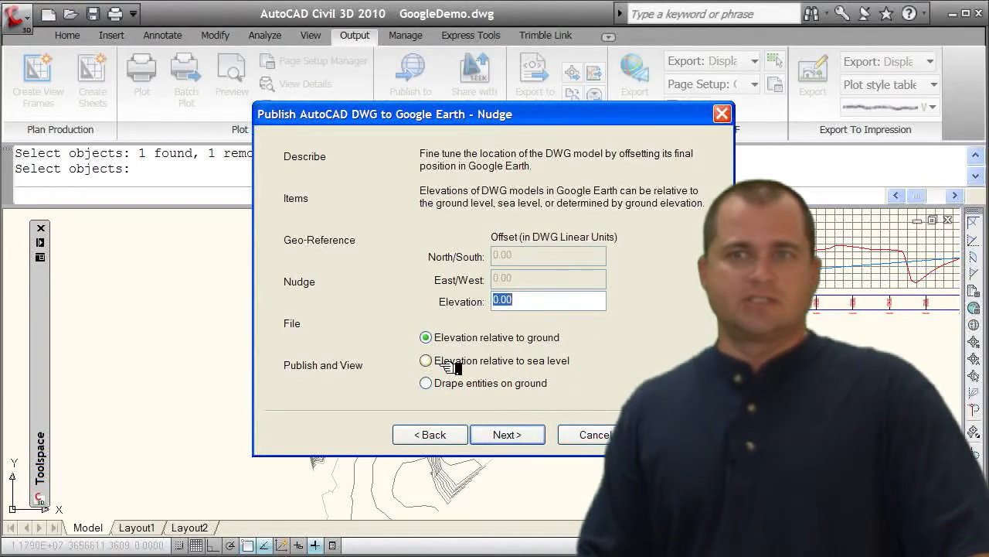
left_click(425, 361)
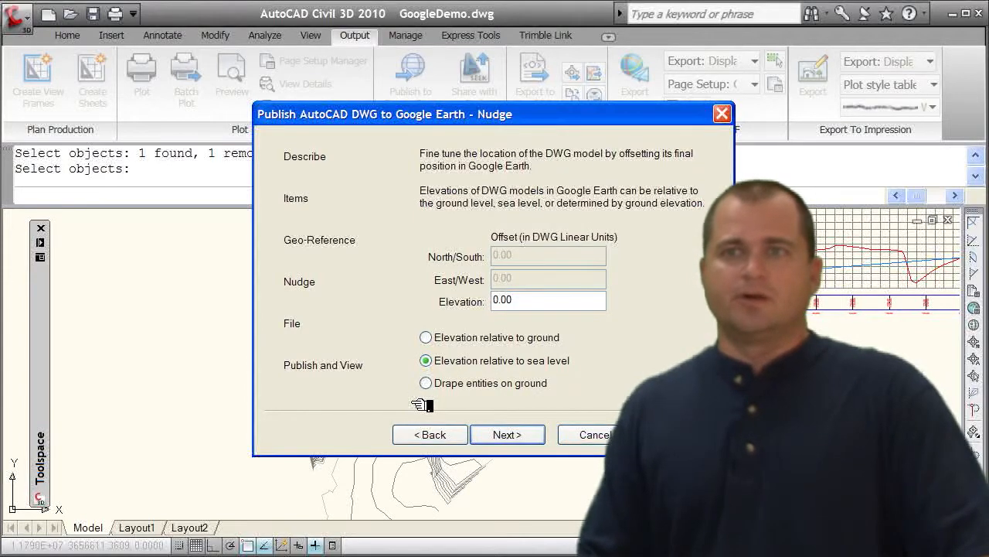
left_click(426, 383)
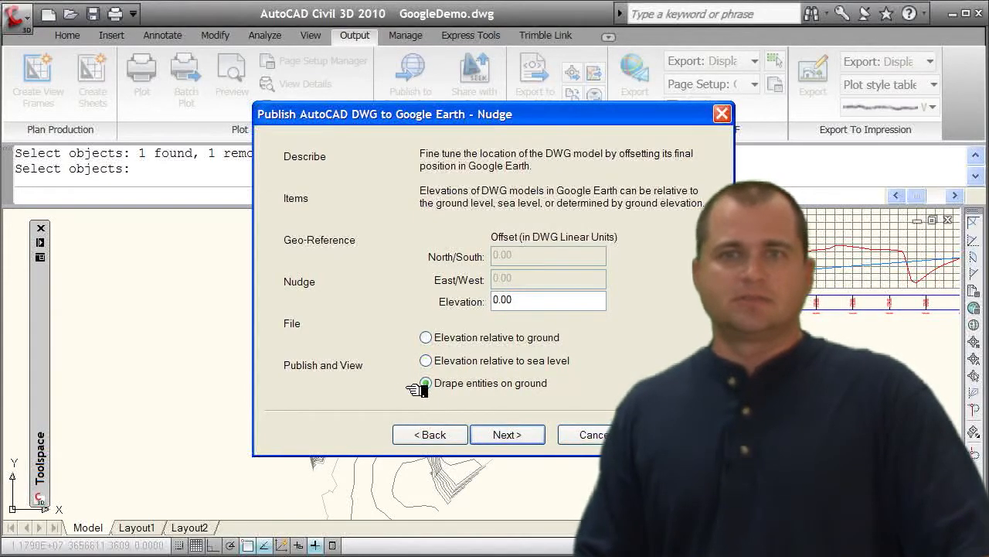
left_click(426, 382)
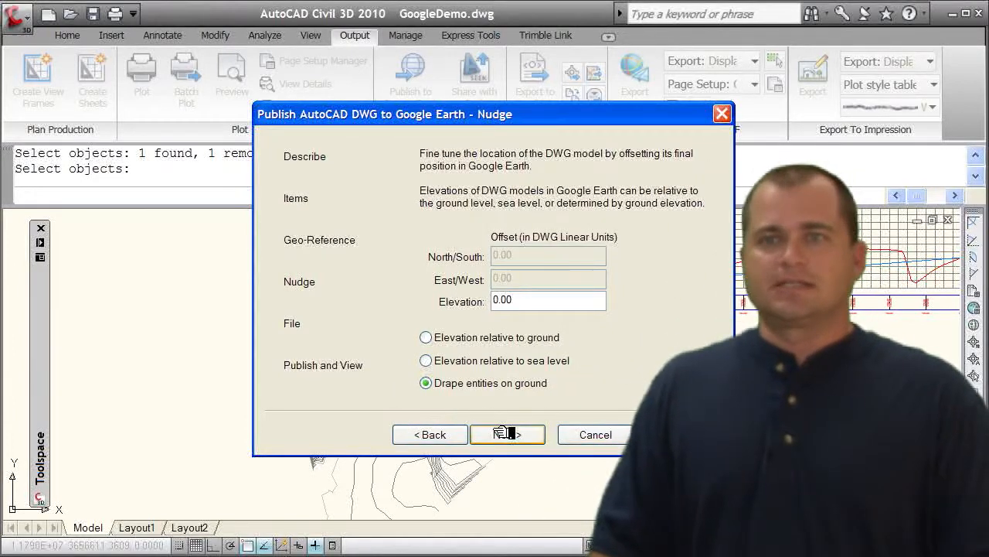
left_click(507, 434)
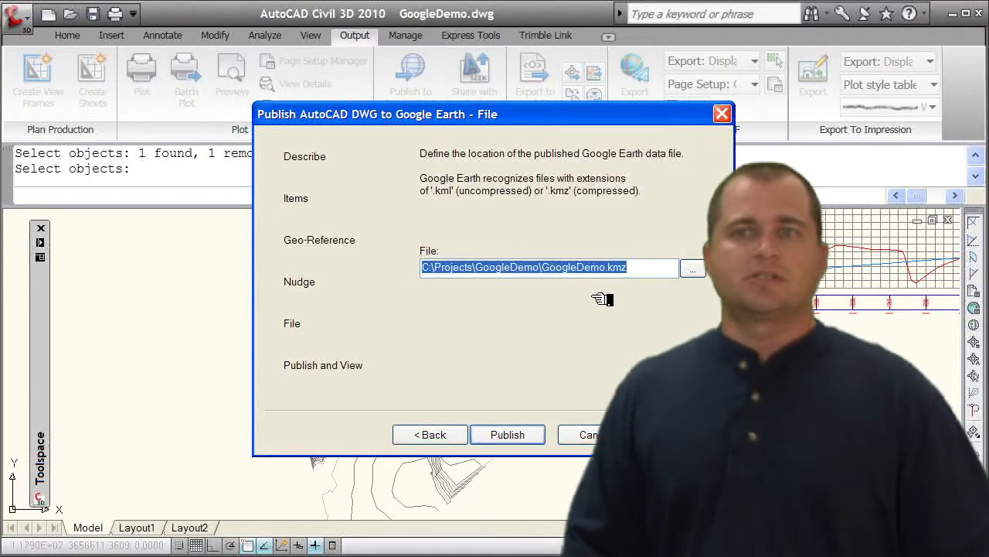
Publish GoogleDemo.kmz, overwrite the existing file, and view it when complete.
left_click(507, 433)
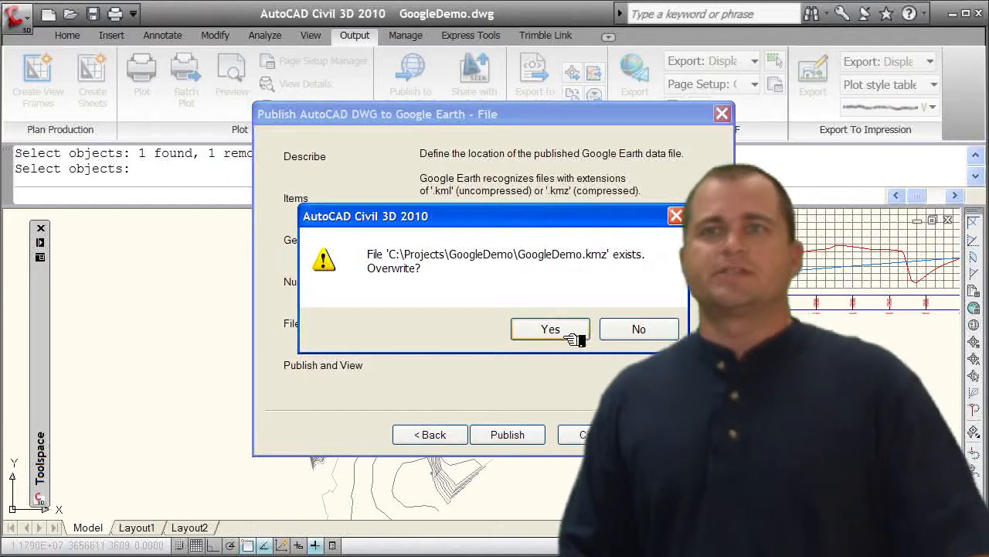
left_click(549, 329)
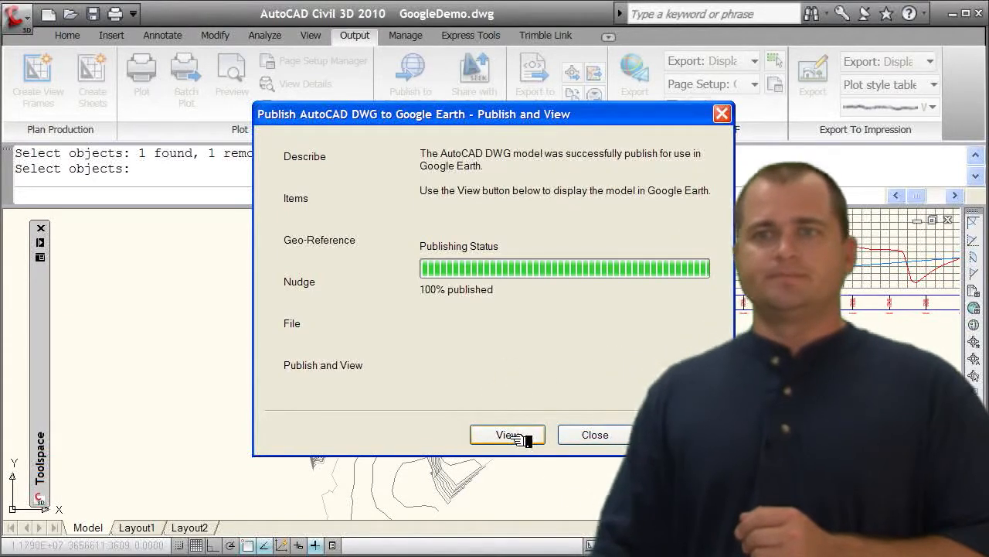
left_click(595, 434)
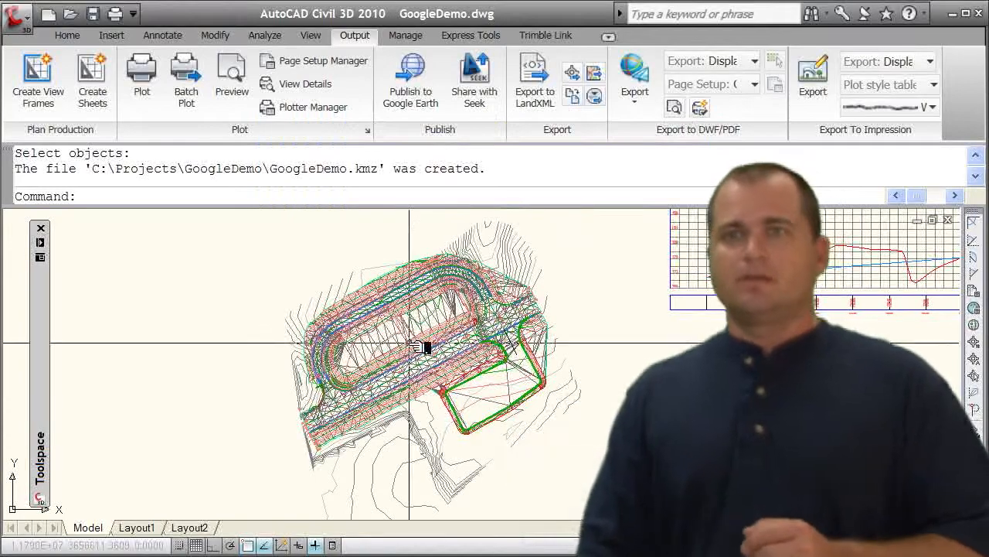